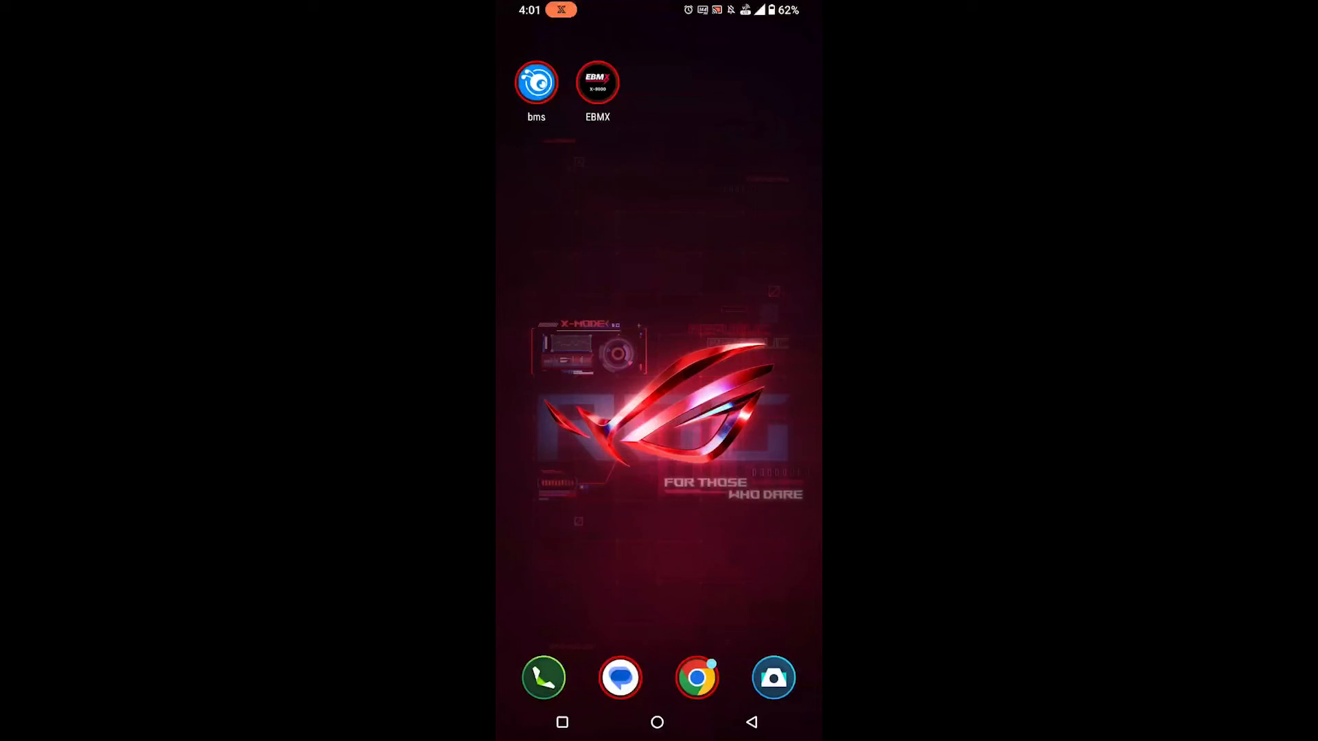
Step: Launch ANT BMS, open DeviceList and refresh the Bluetooth scan until three batteries appear
{"action": "left_click", "coordinate": [535, 80]}
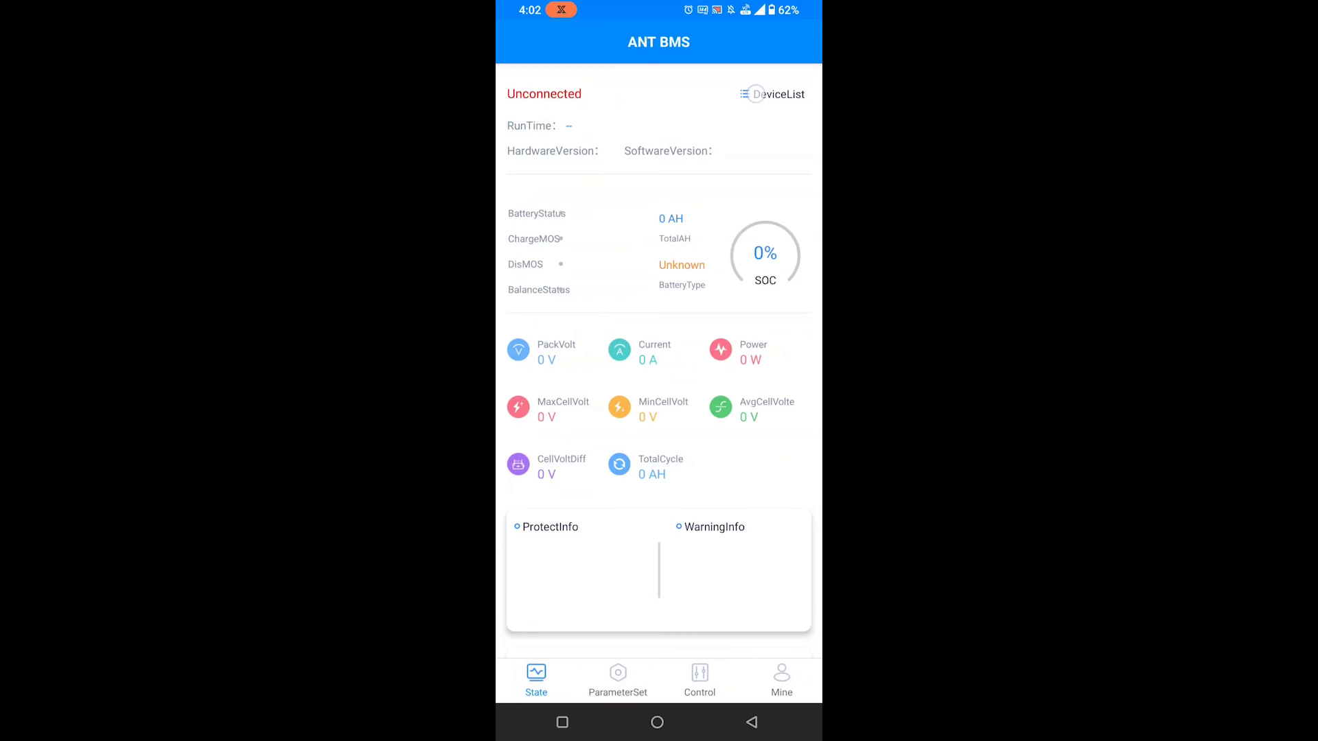
{"action": "left_click", "coordinate": [773, 94]}
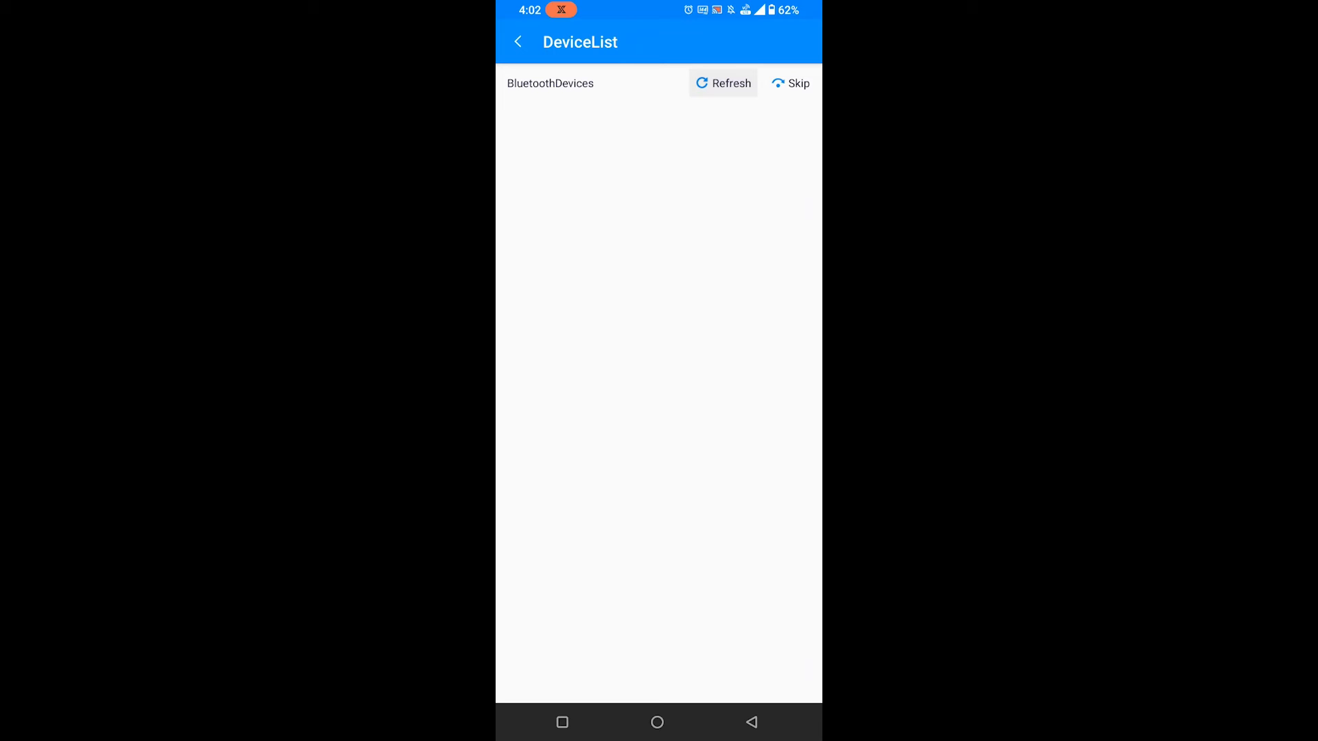
{"action": "left_click", "coordinate": [723, 83]}
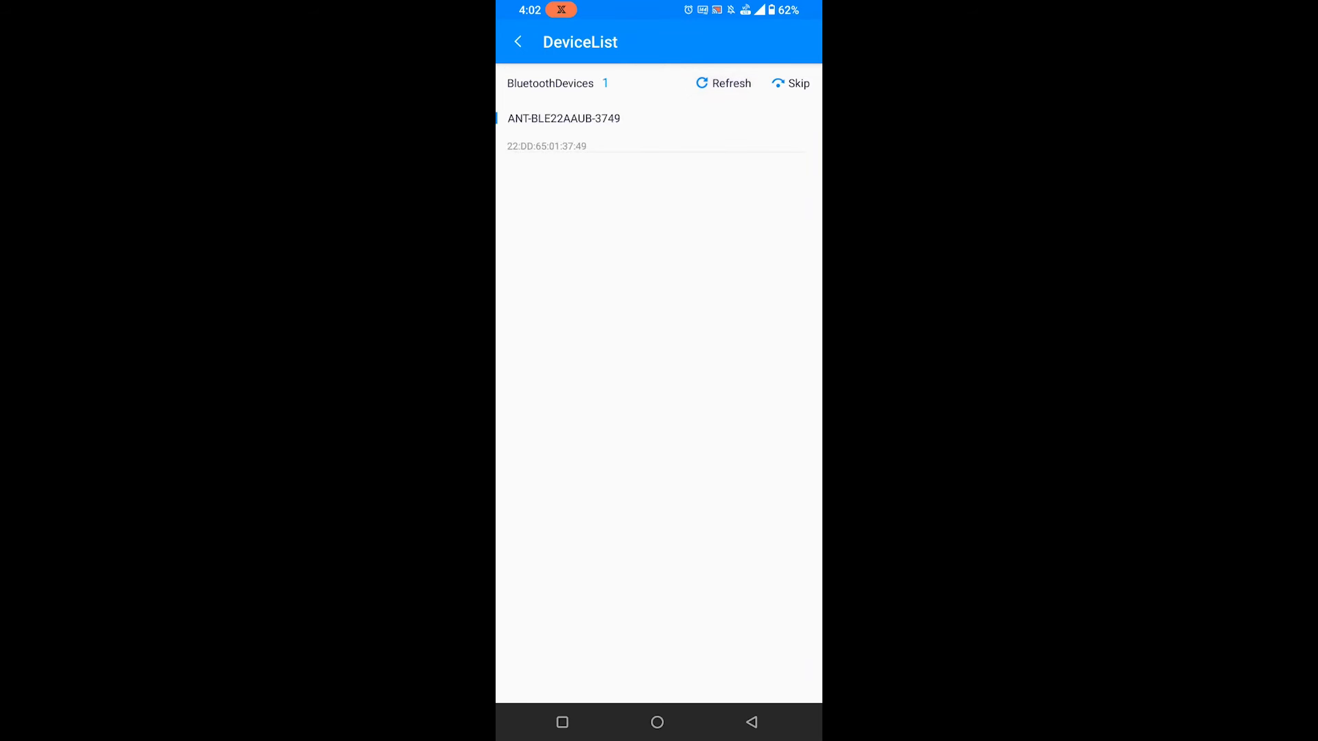
{"action": "left_click", "coordinate": [723, 83]}
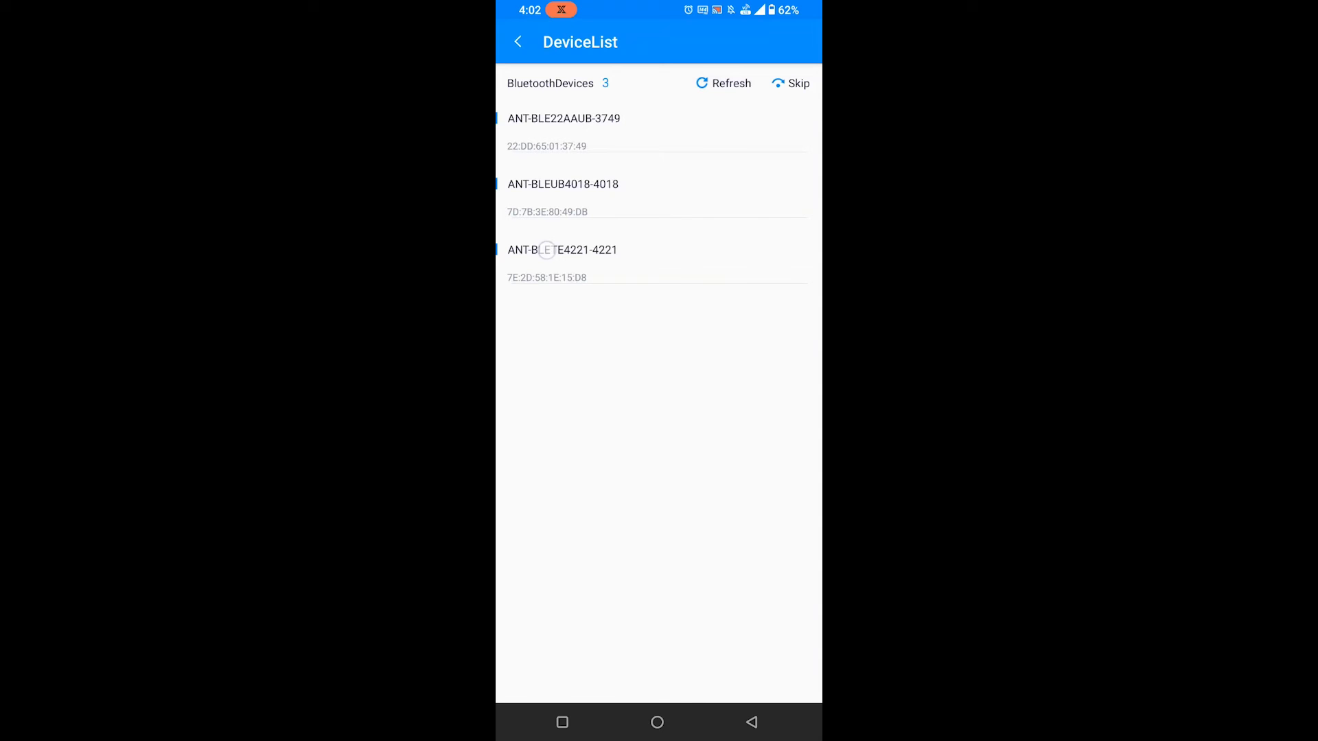
Step: Connect to ANT-BLETE4221-4221 and show its 100% SOC, 81.99 V state
{"action": "left_click", "coordinate": [547, 250]}
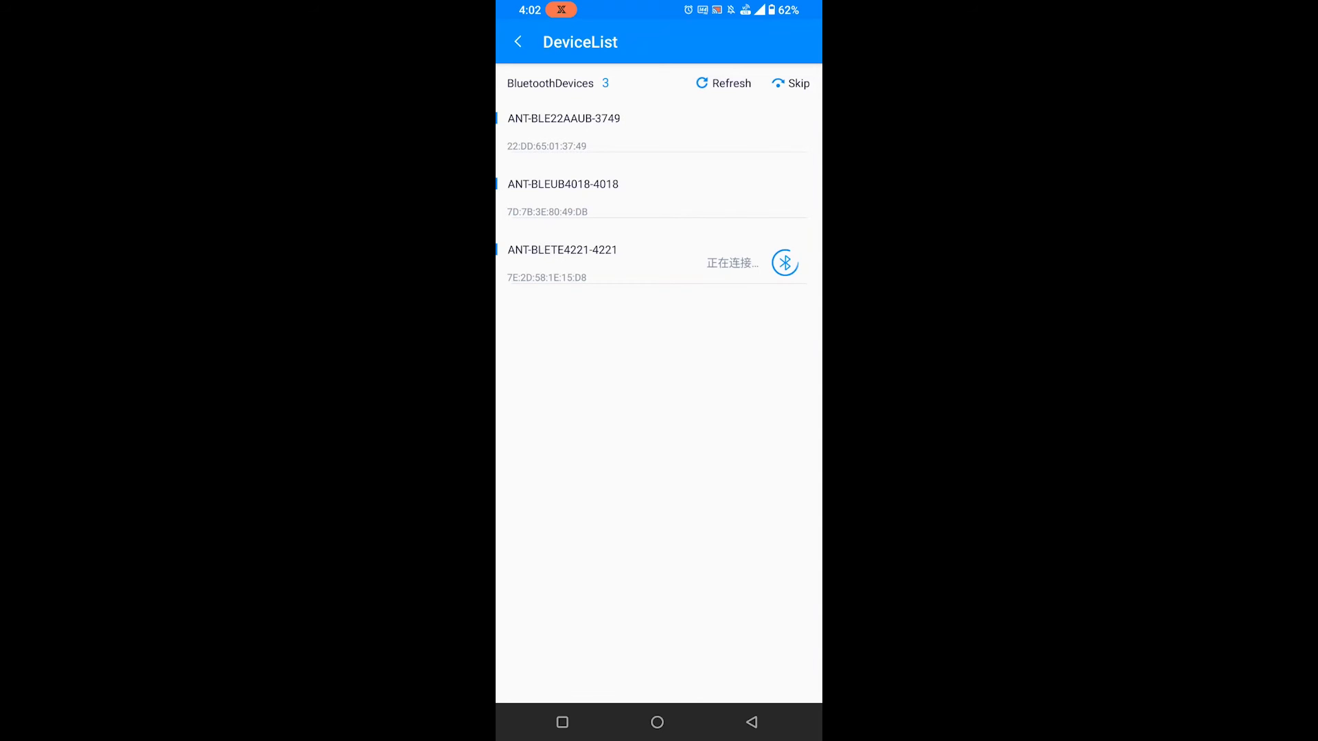
{"action": "left_click", "coordinate": [562, 250]}
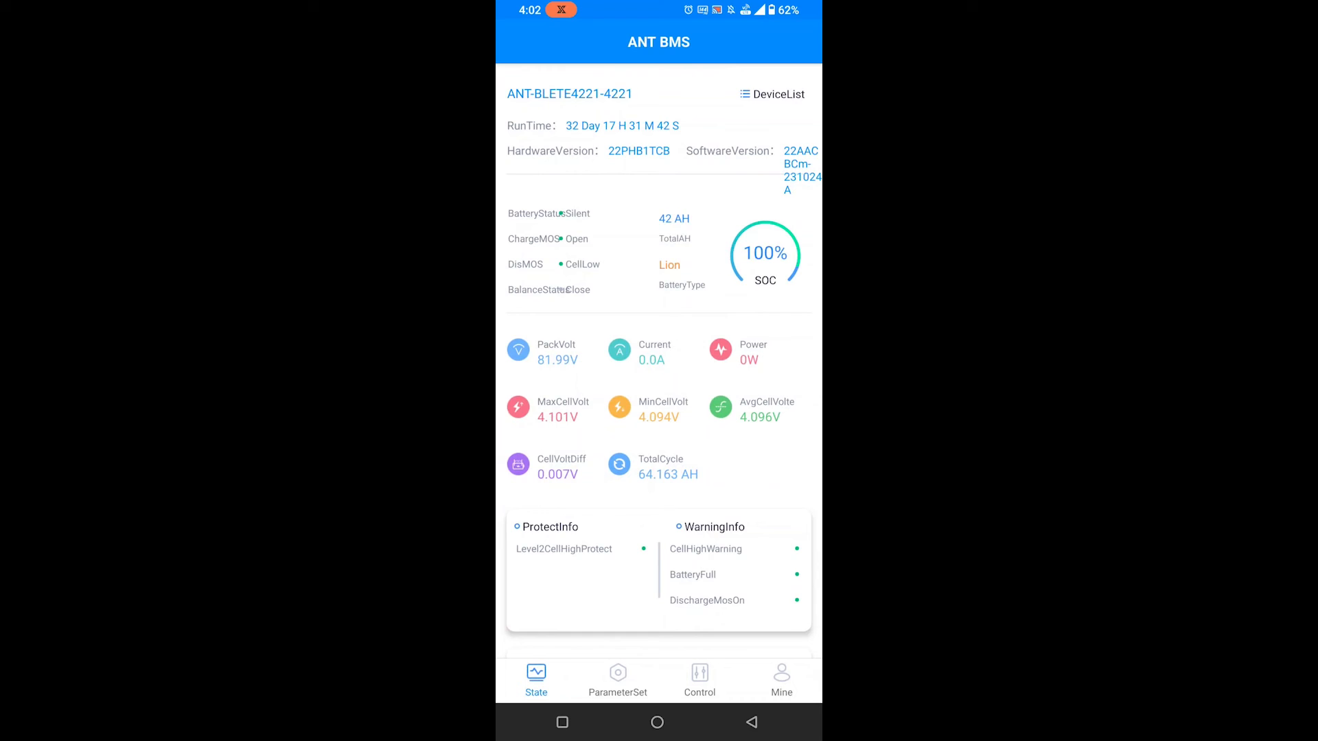
Step: Scroll the State screen to the temperatures (MOS 31 °C) and the cell 01–20 voltages
{"action": "scroll", "scroll_direction": "down", "scroll_amount": 3}
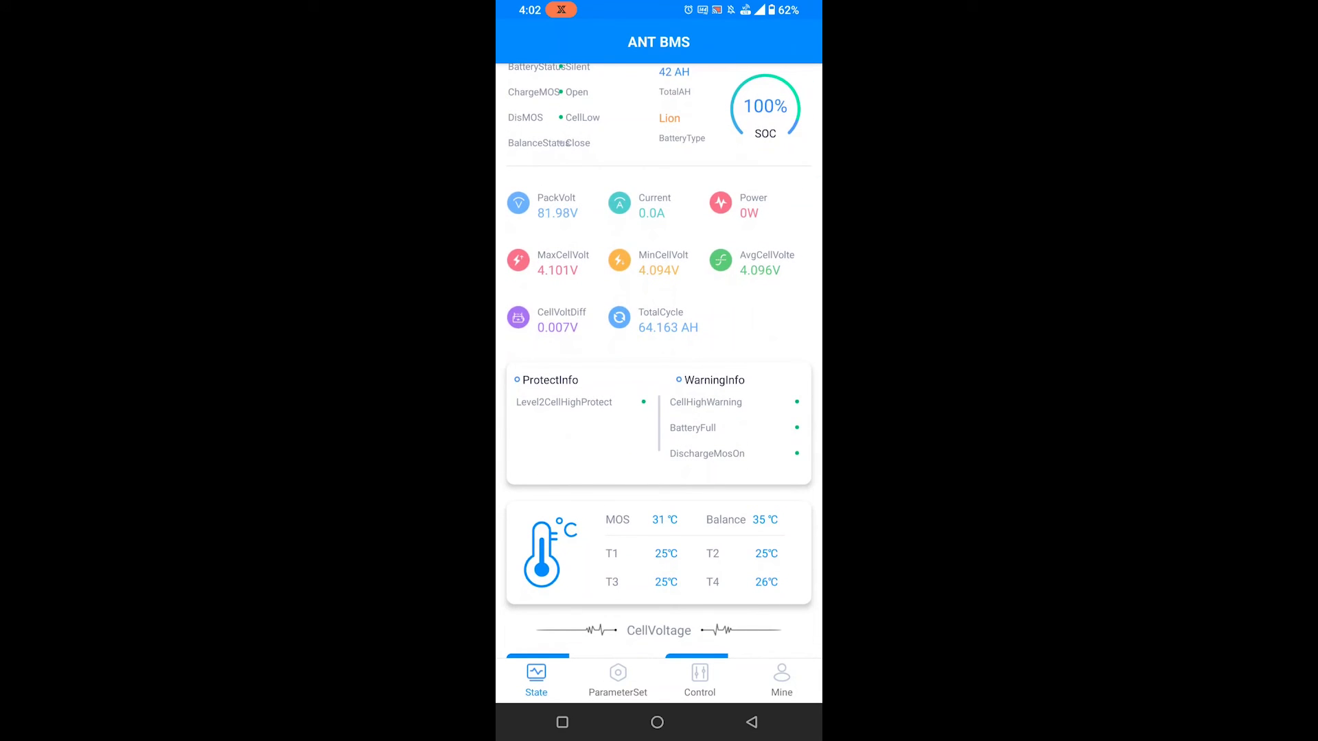
{"action": "scroll", "scroll_direction": "down", "scroll_amount": 3}
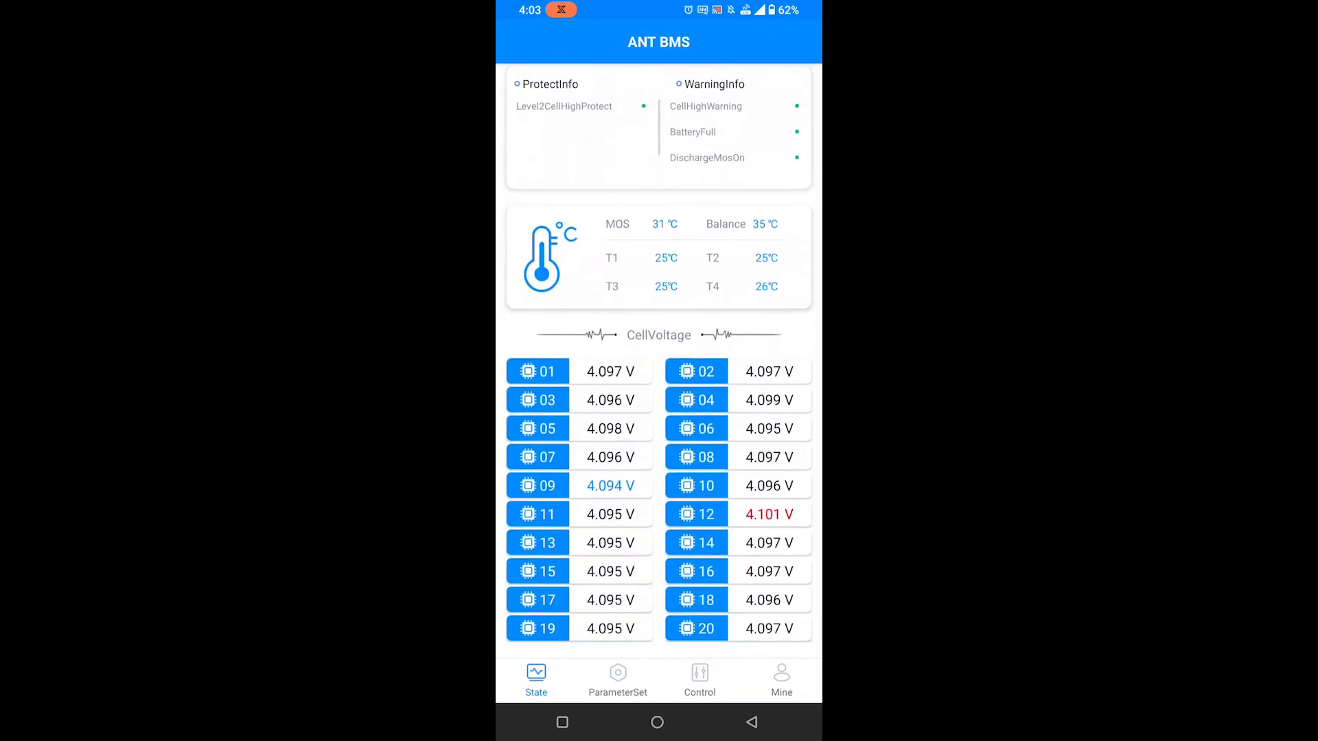
{"action": "scroll", "scroll_direction": "down", "scroll_amount": 3}
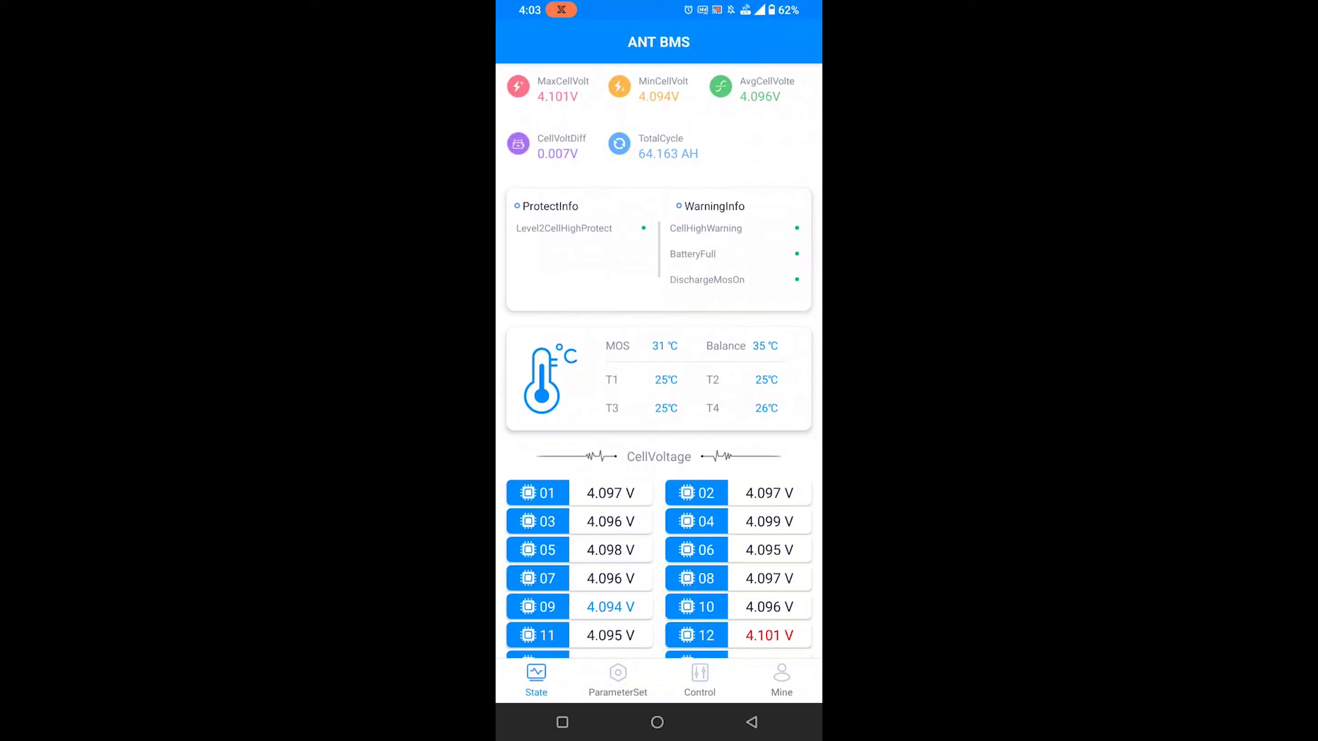
{"action": "scroll", "scroll_direction": "down", "scroll_amount": 3}
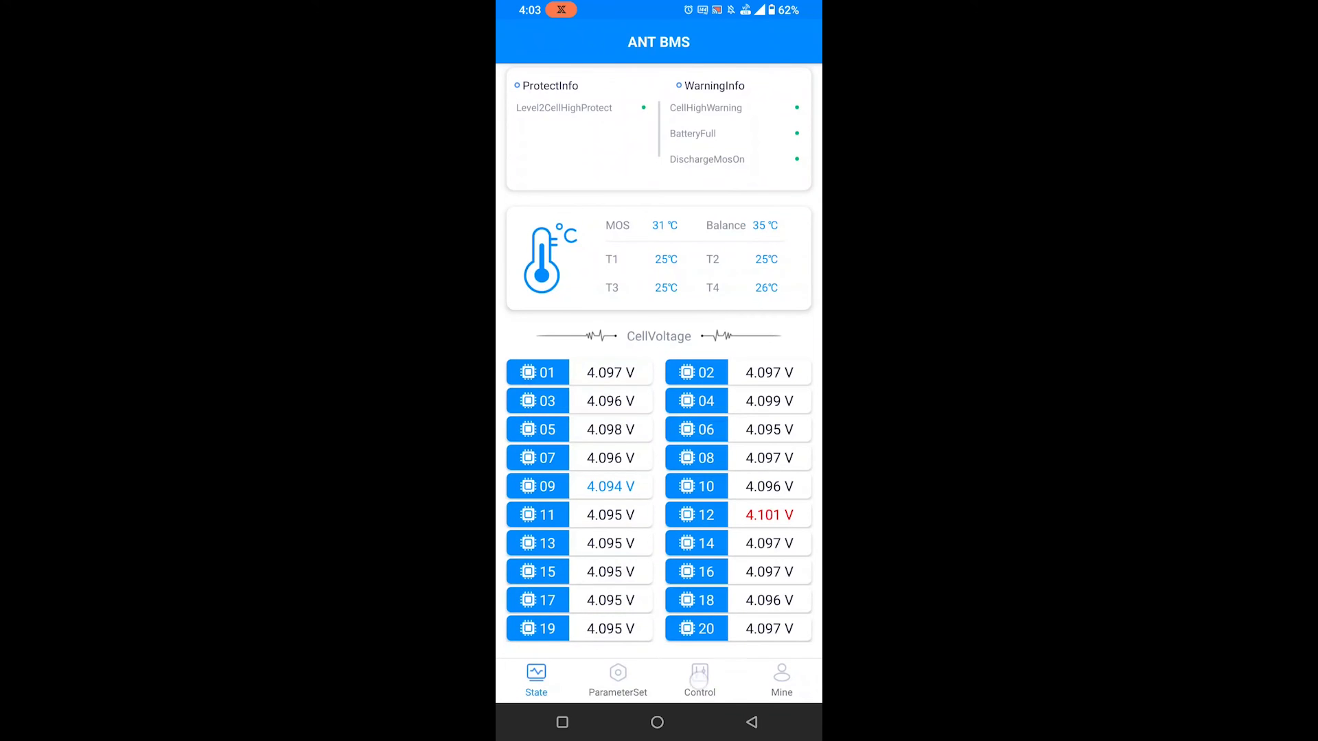
Step: Go from the Control page to the ParameterSet category list
{"action": "left_click", "coordinate": [700, 677]}
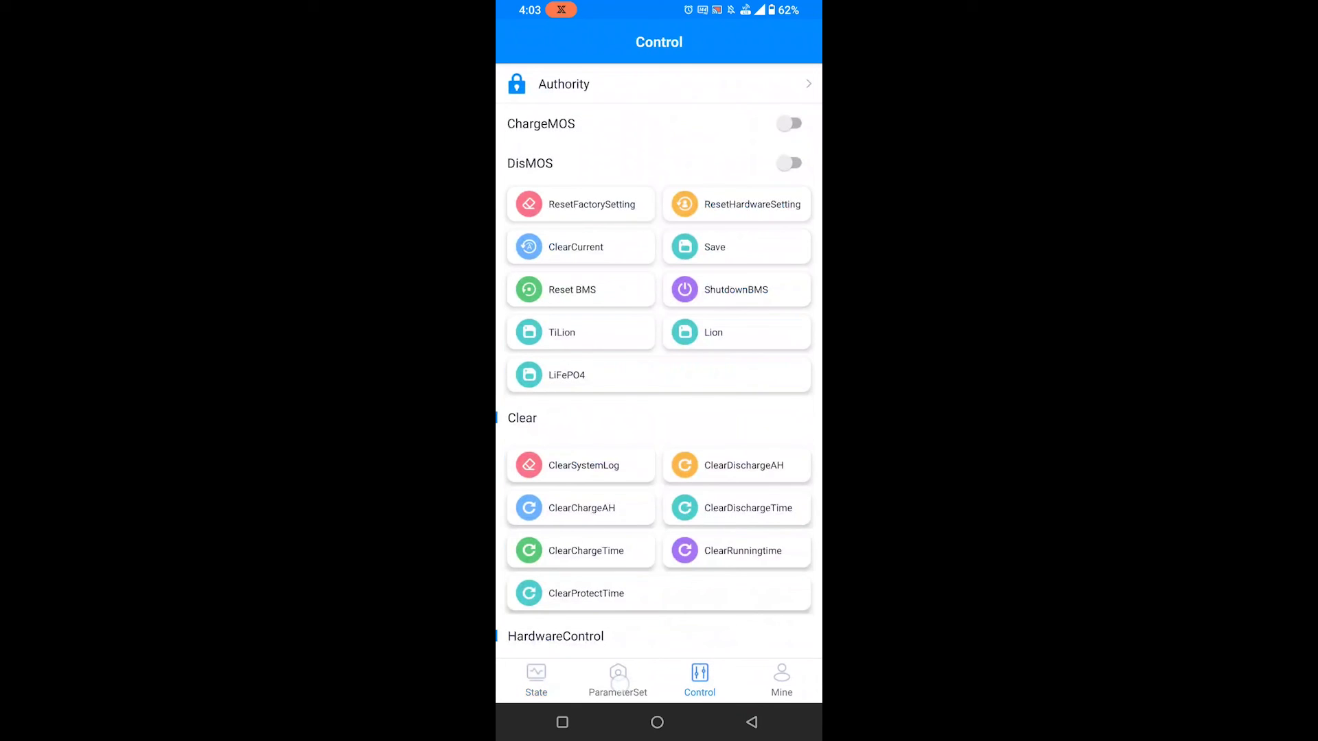
{"action": "left_click", "coordinate": [617, 680]}
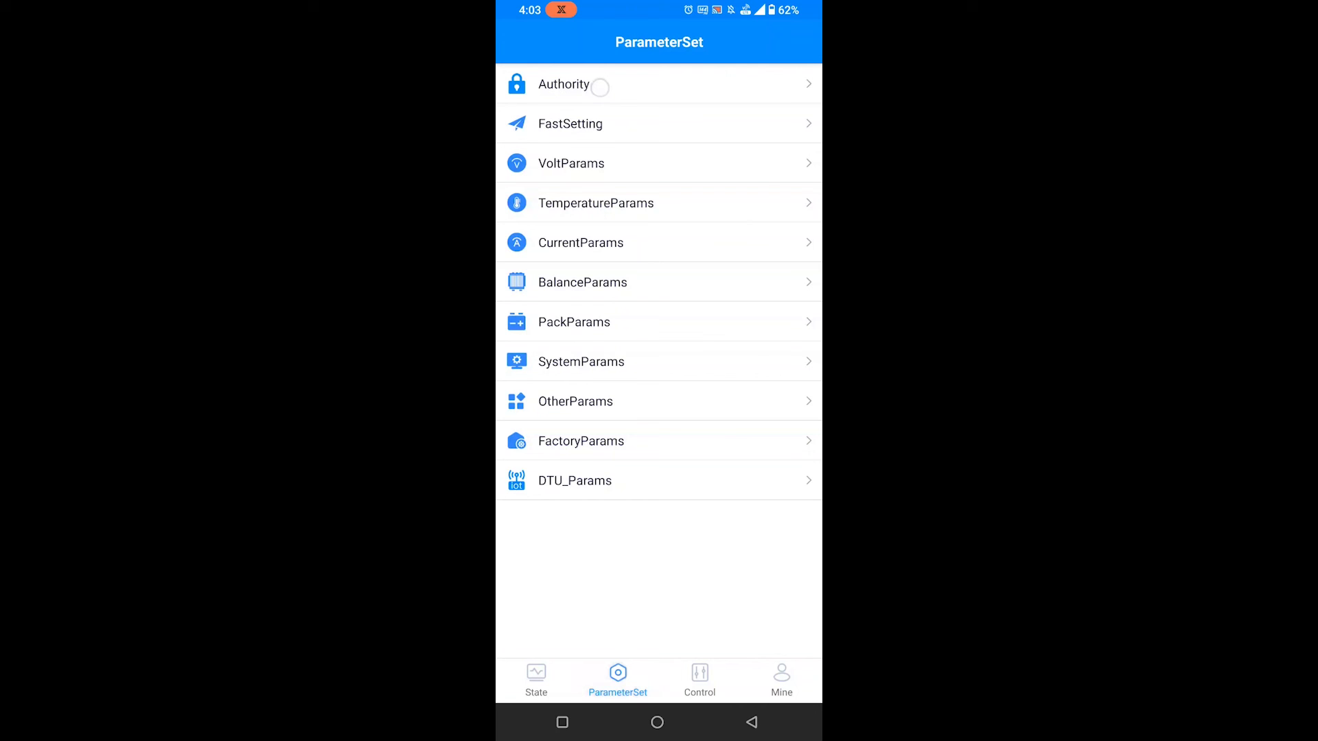
{"action": "left_click", "coordinate": [563, 84]}
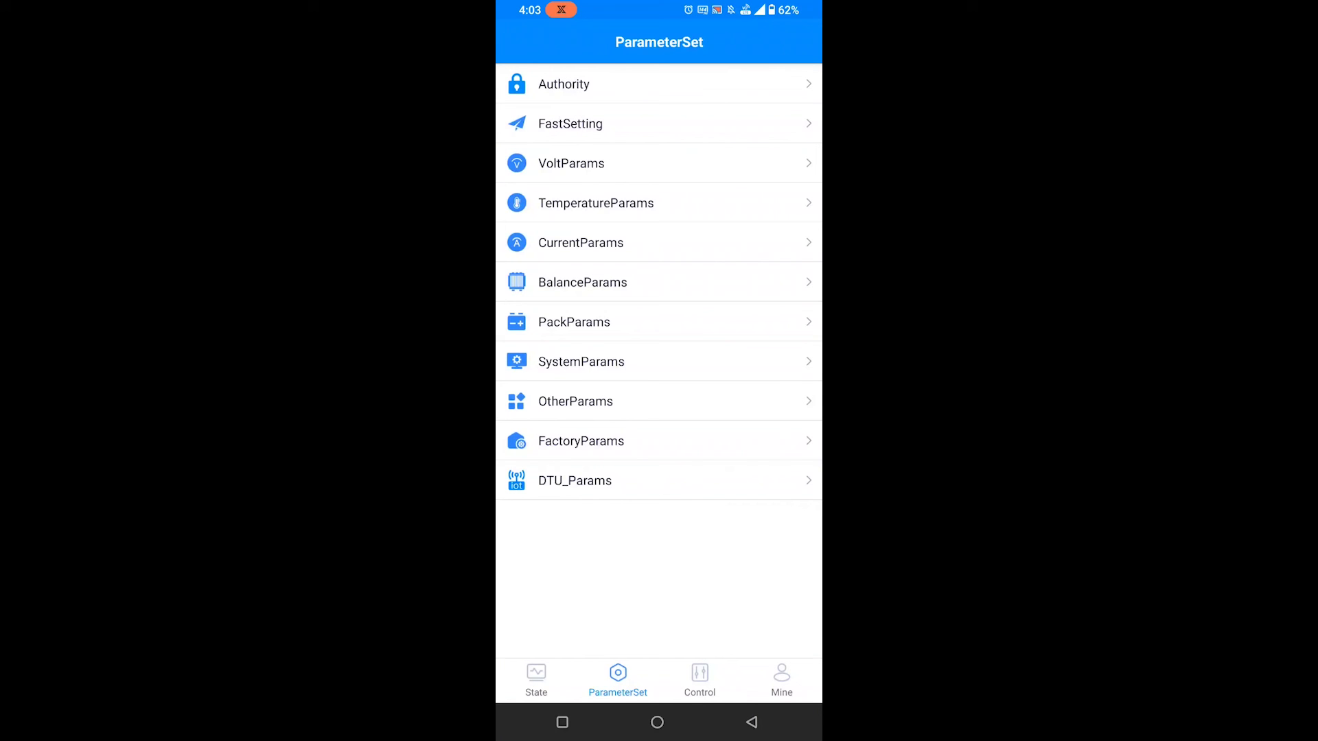
Step: Open CurrentParams and scroll down to SOCLowLevel2Warning at the bottom
{"action": "left_click", "coordinate": [580, 242]}
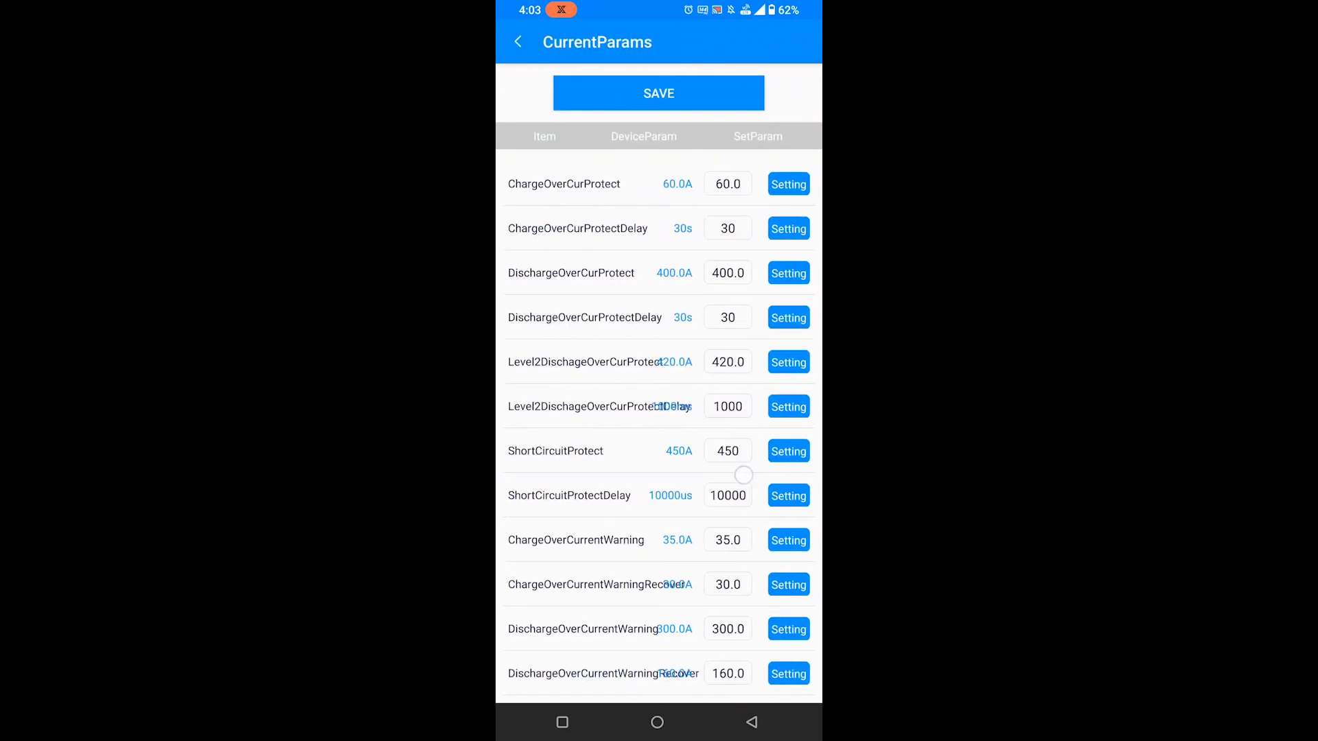
{"action": "scroll", "scroll_direction": "down", "scroll_amount": 3}
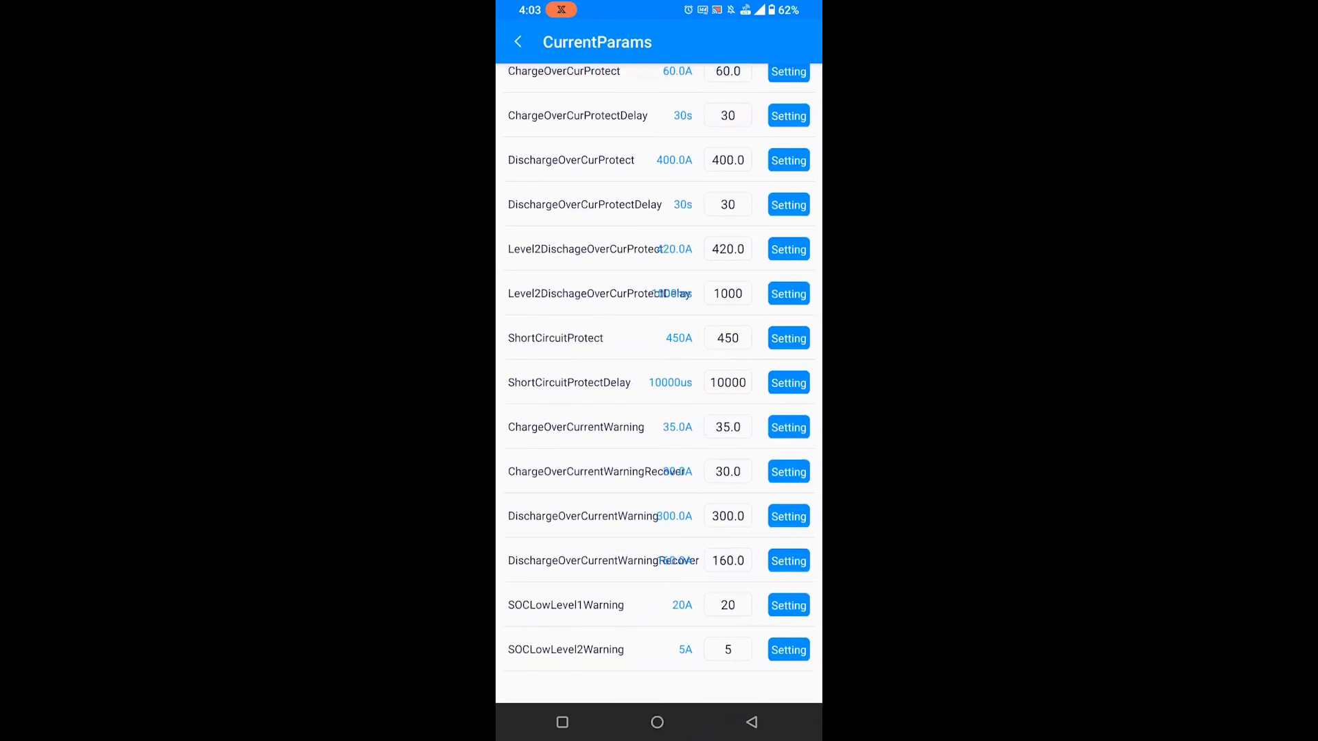